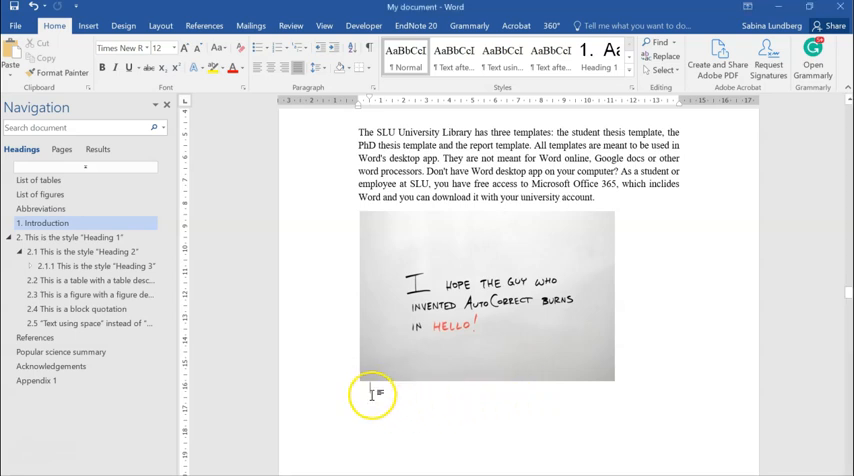
{"action": "mouse_move", "coordinate": [336, 230]}
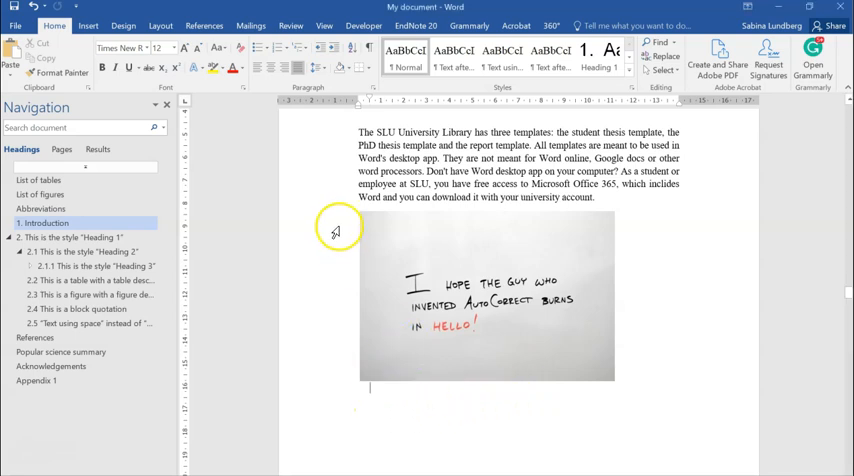
{"action": "mouse_move", "coordinate": [320, 208]}
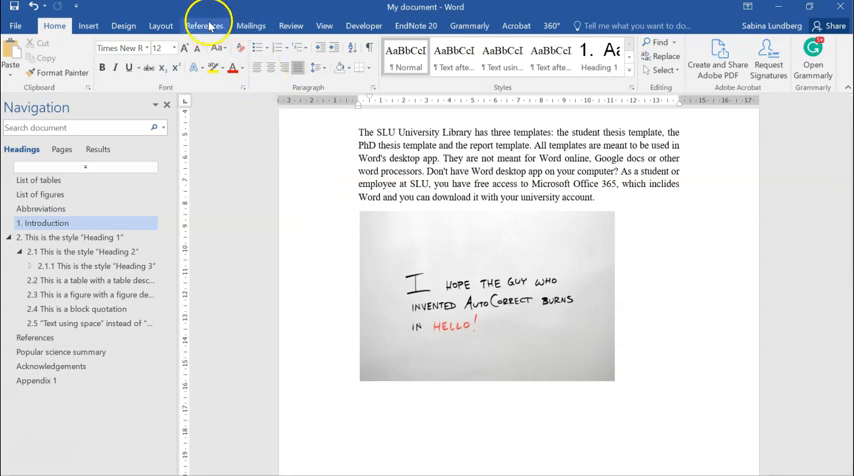
Step: Switch to the References ribbon with the image selected
{"action": "left_click", "coordinate": [204, 24]}
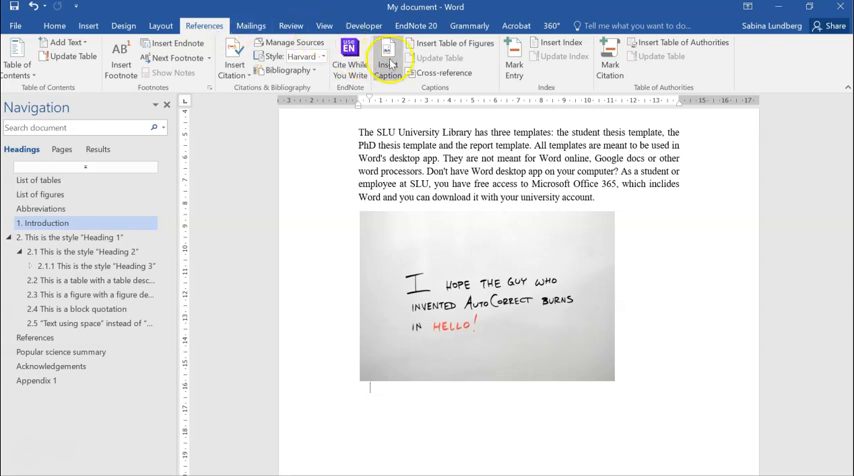
{"action": "mouse_move", "coordinate": [388, 56]}
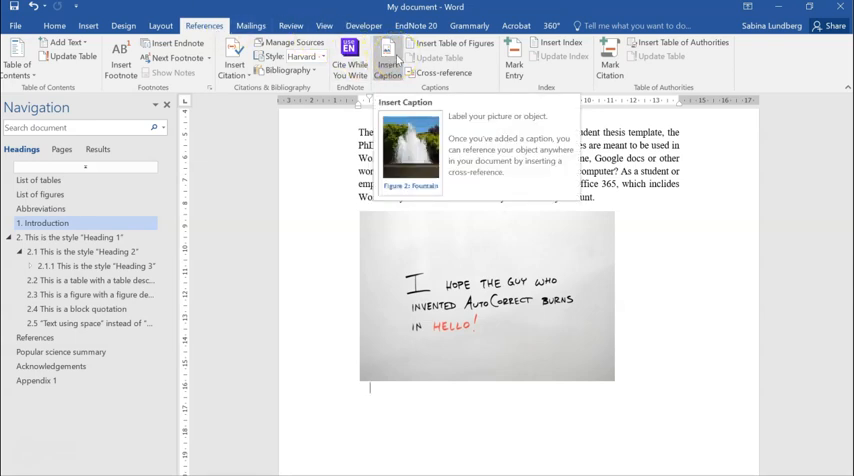
Step: Insert a 'Figure 1' caption describing an illustrative image of a common modern-day problem
{"action": "left_click", "coordinate": [388, 56]}
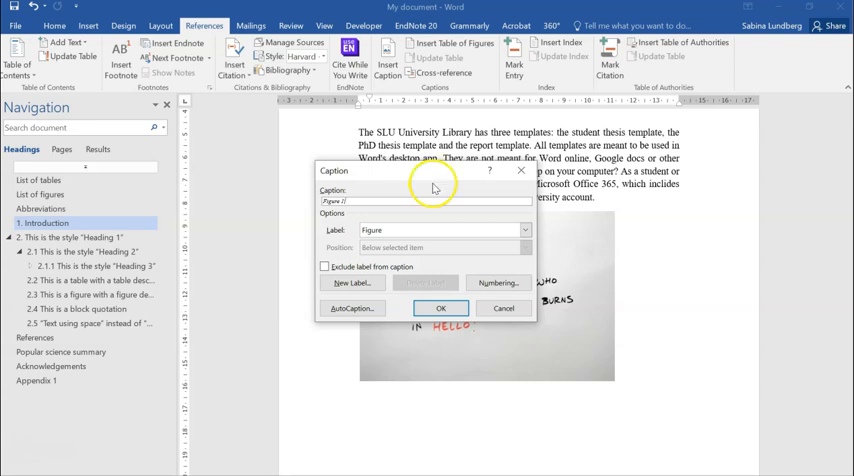
{"action": "left_click", "coordinate": [524, 230]}
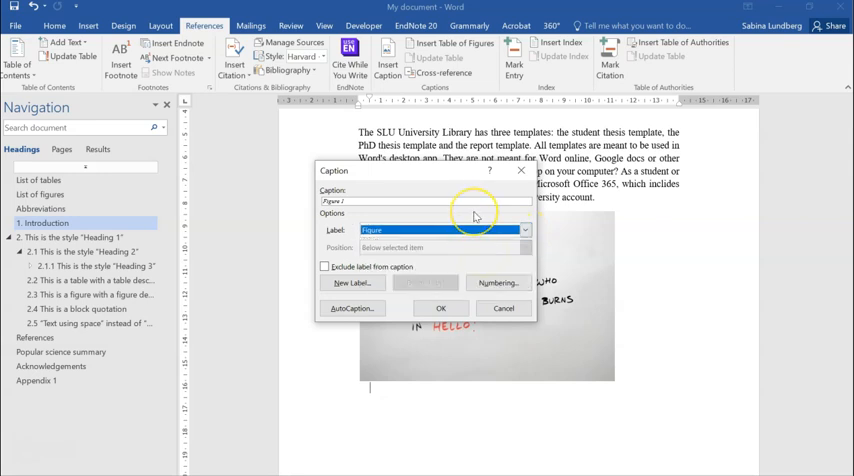
{"action": "mouse_move", "coordinate": [356, 196]}
{"action": "type", "text": ". An illustrative image showing a common problem in the modern age."}
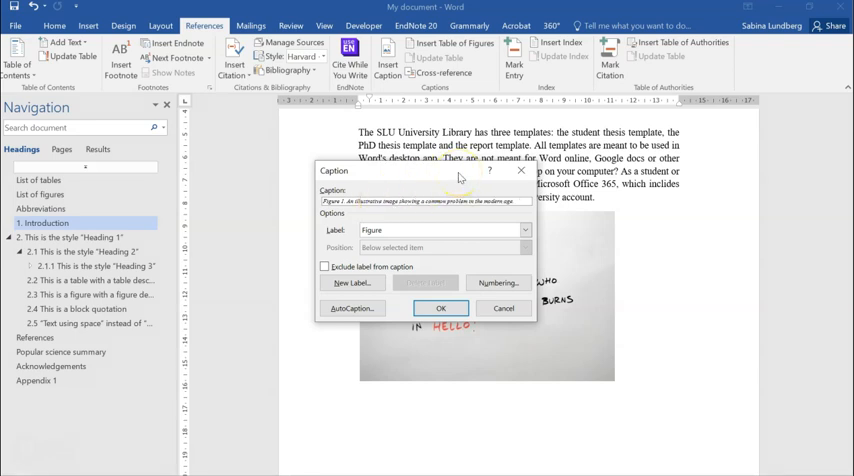
{"action": "left_click", "coordinate": [440, 308]}
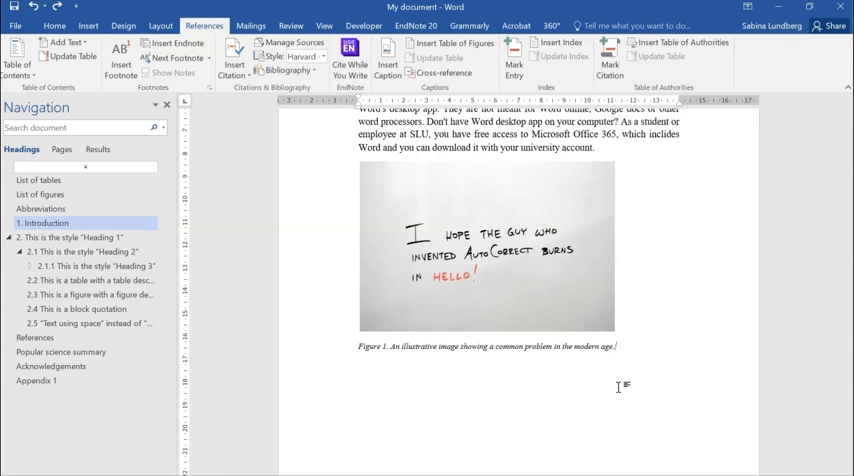
{"action": "mouse_move", "coordinate": [208, 244]}
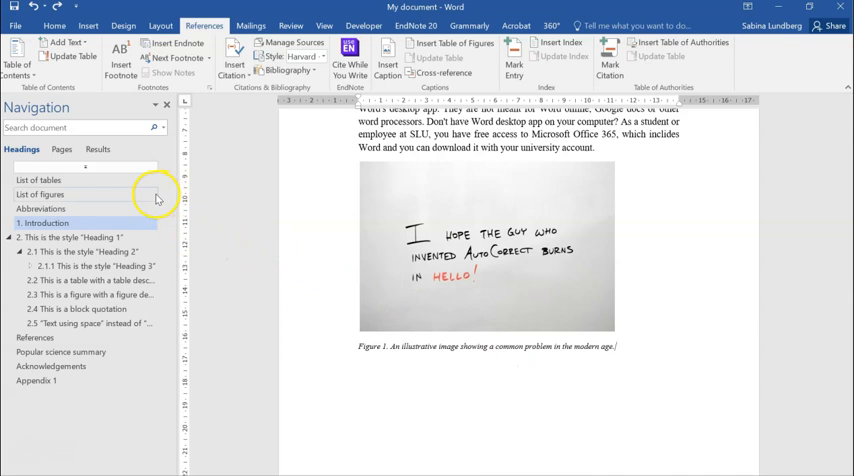
{"action": "mouse_move", "coordinate": [156, 198]}
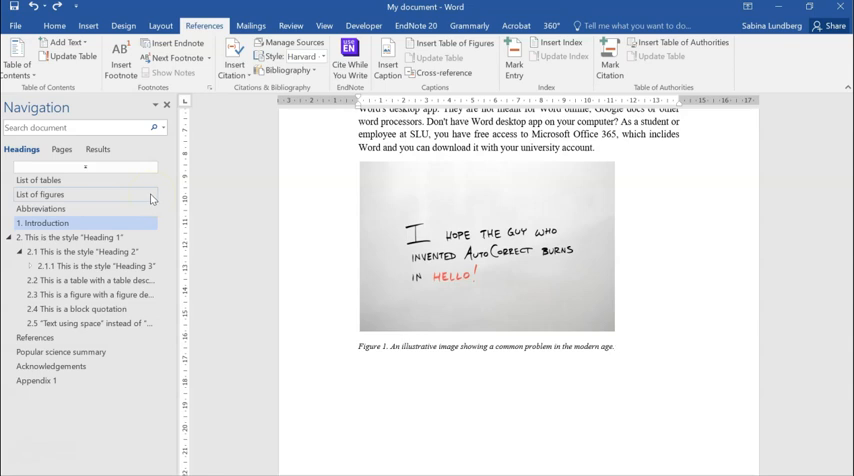
Step: Jump to the list of figures and update the entire table so Figure 1 appears above Figure 2
{"action": "left_click", "coordinate": [40, 194]}
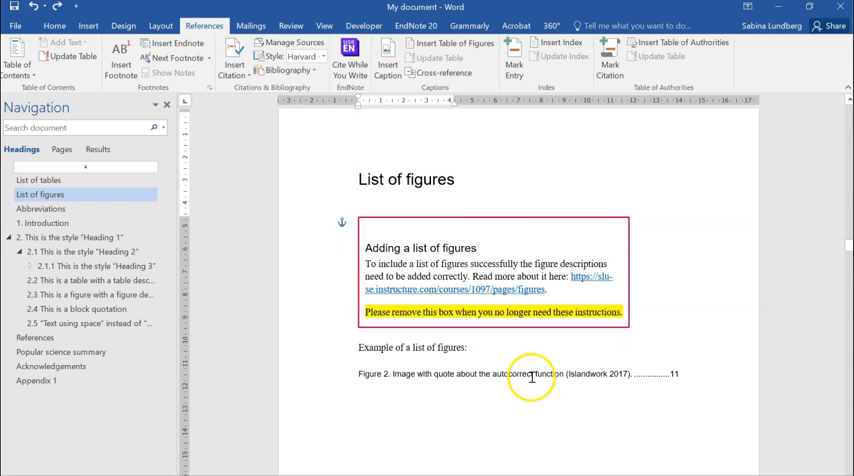
{"action": "right_click", "coordinate": [532, 378]}
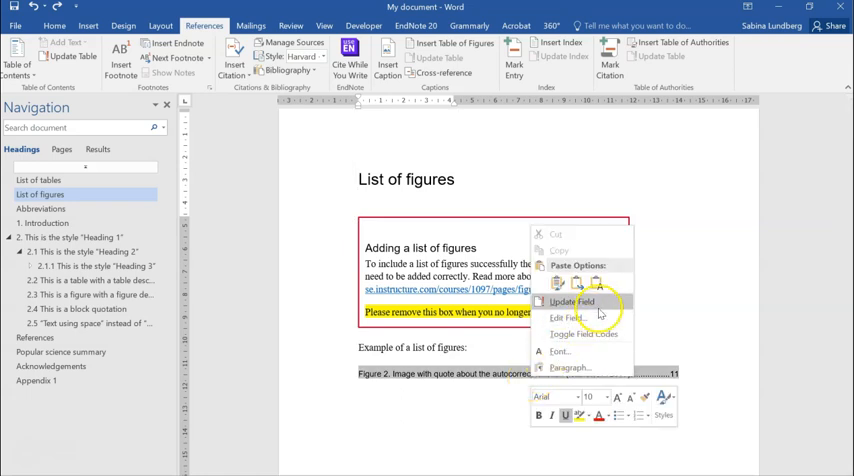
{"action": "left_click", "coordinate": [574, 302]}
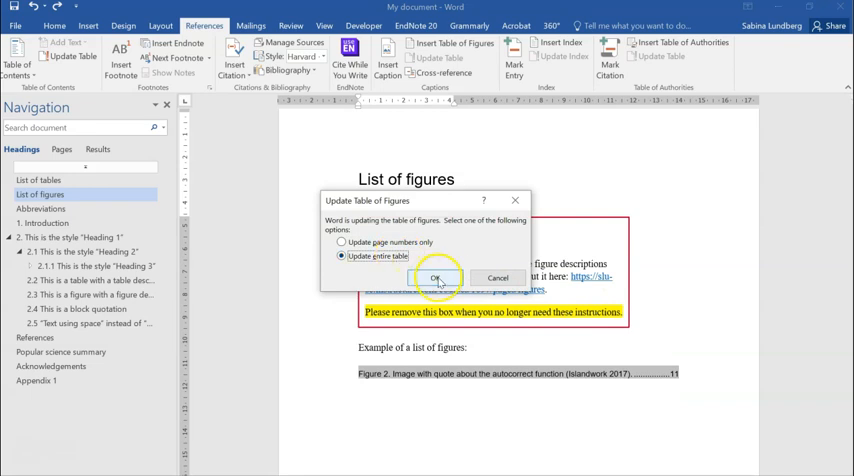
{"action": "left_click", "coordinate": [436, 278]}
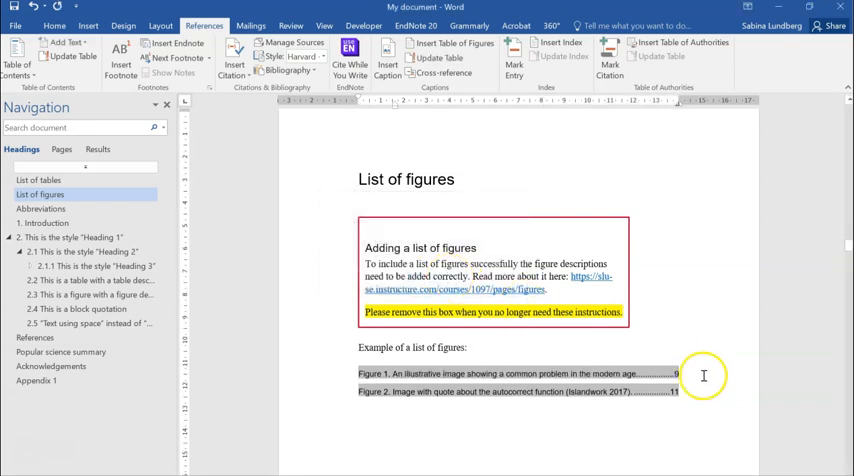